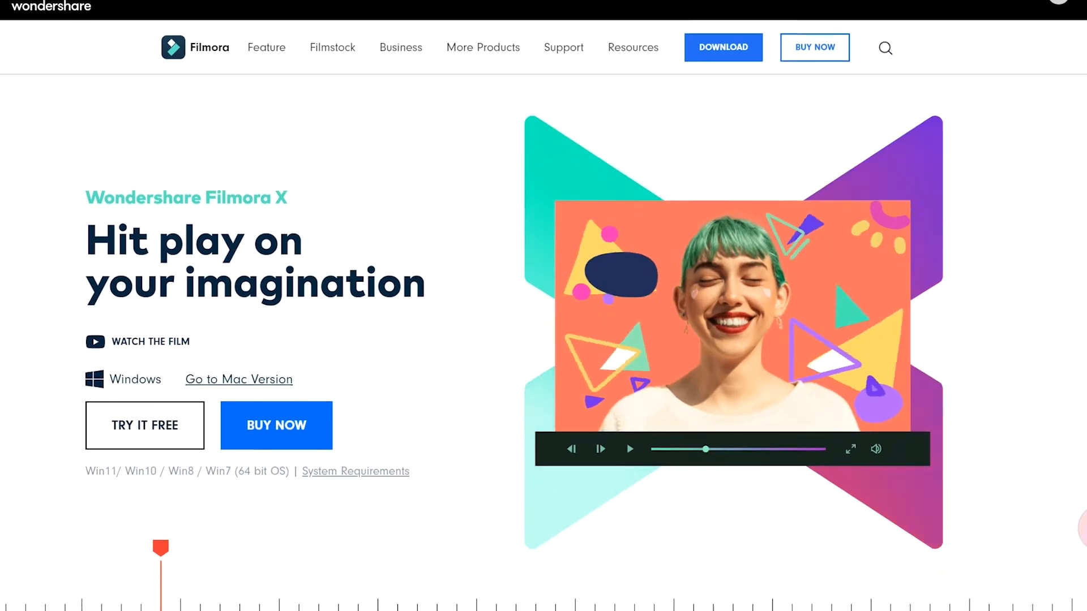
- Scroll the Filmora X page to the 'Efficient: Work Less, Create More' section
scroll("down", 3)
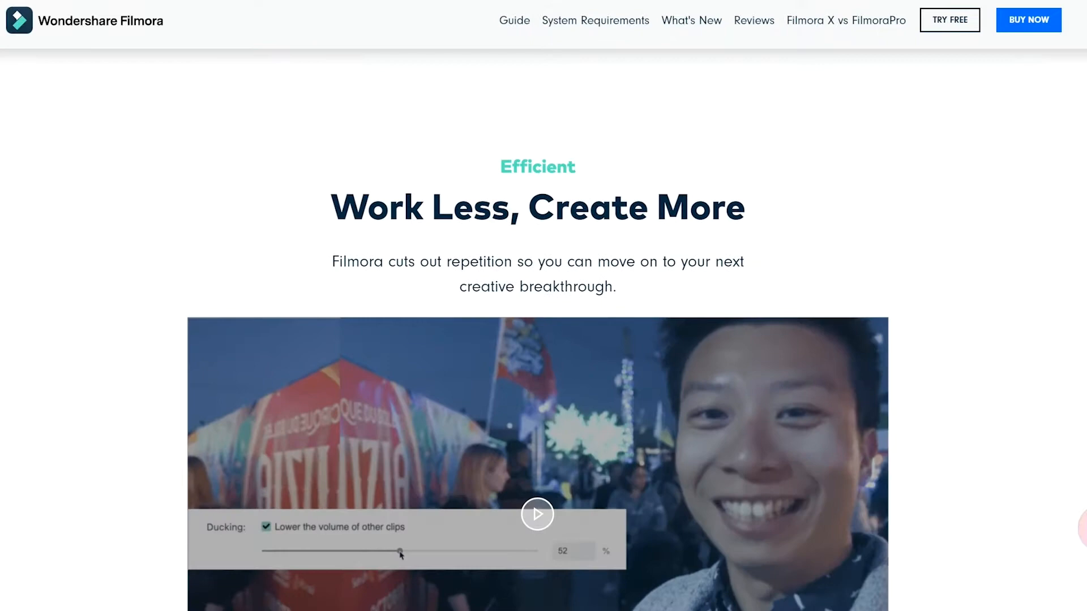
scroll("down", 3)
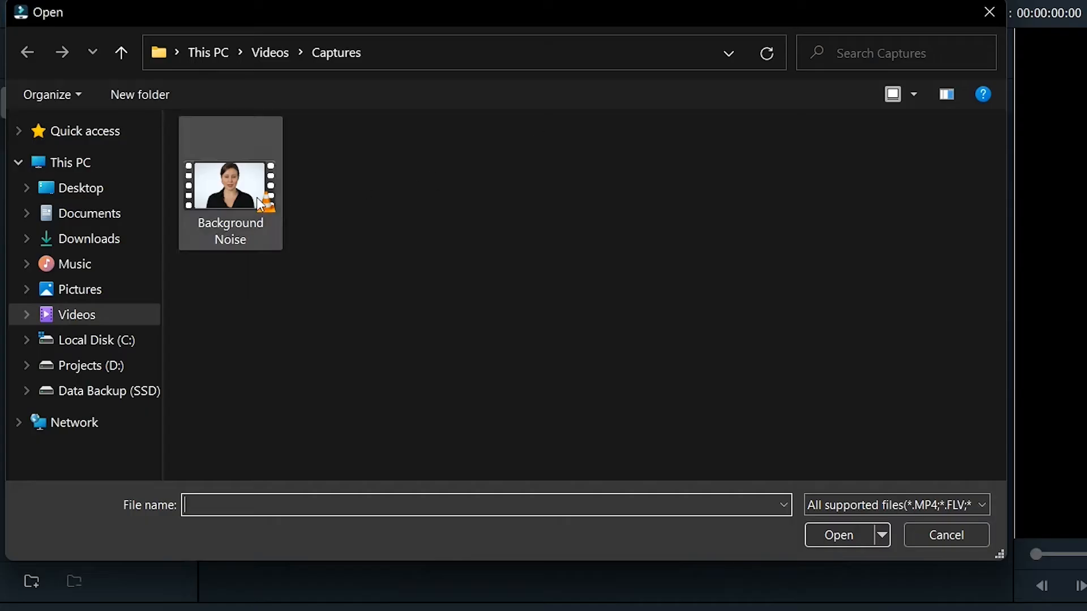
- Import the Background Noise clip and match the project to 1920x1080 30fps
left_click(839, 535)
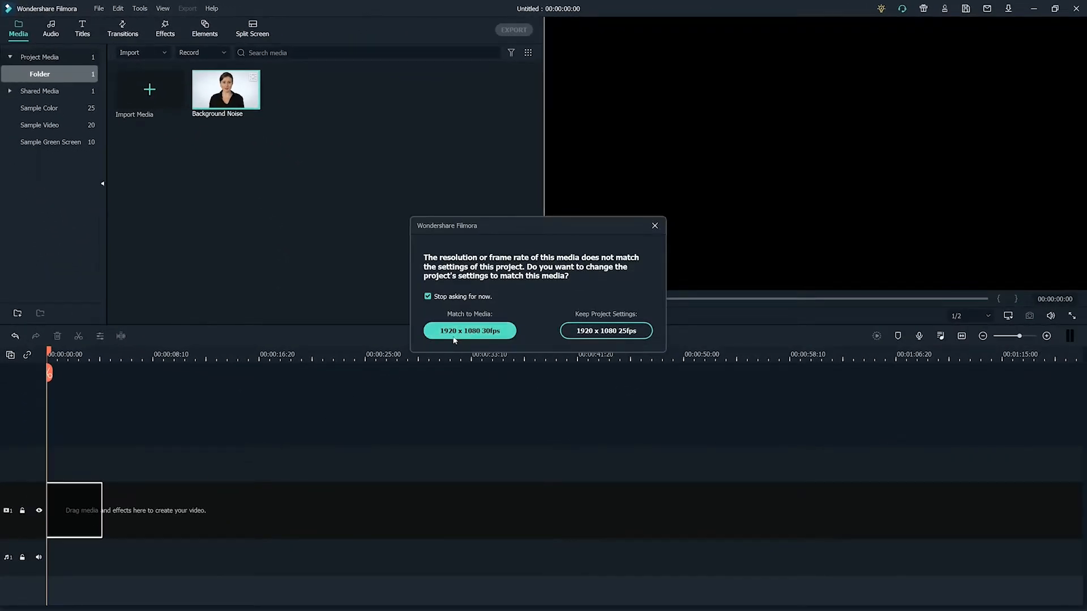
left_click(469, 330)
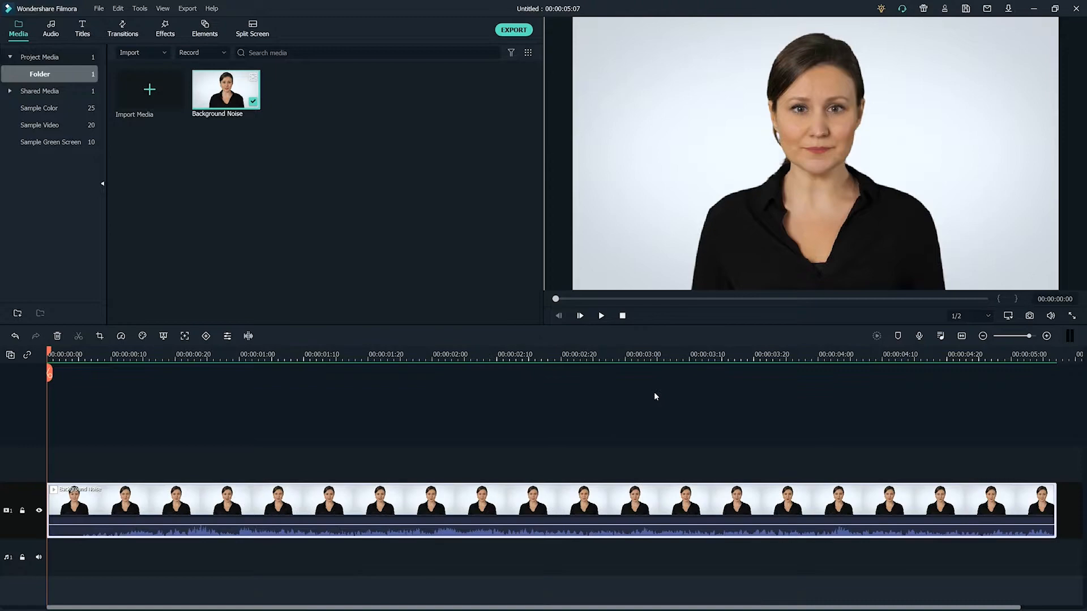
- Enable Remove background noise at Strong in Adjust Audio, preview playback, and confirm
right_click(508, 506)
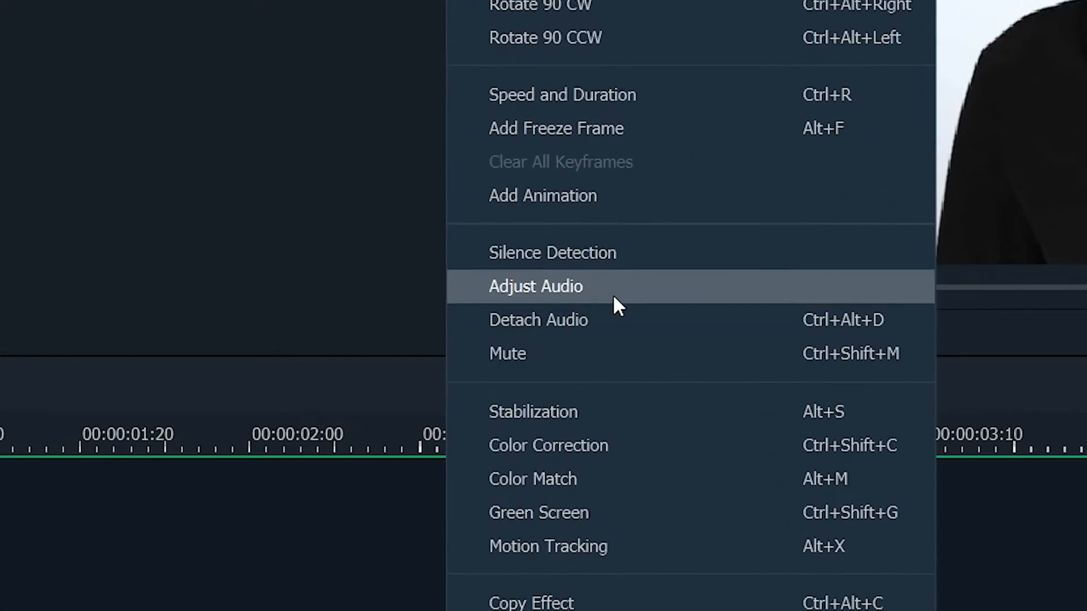
left_click(535, 287)
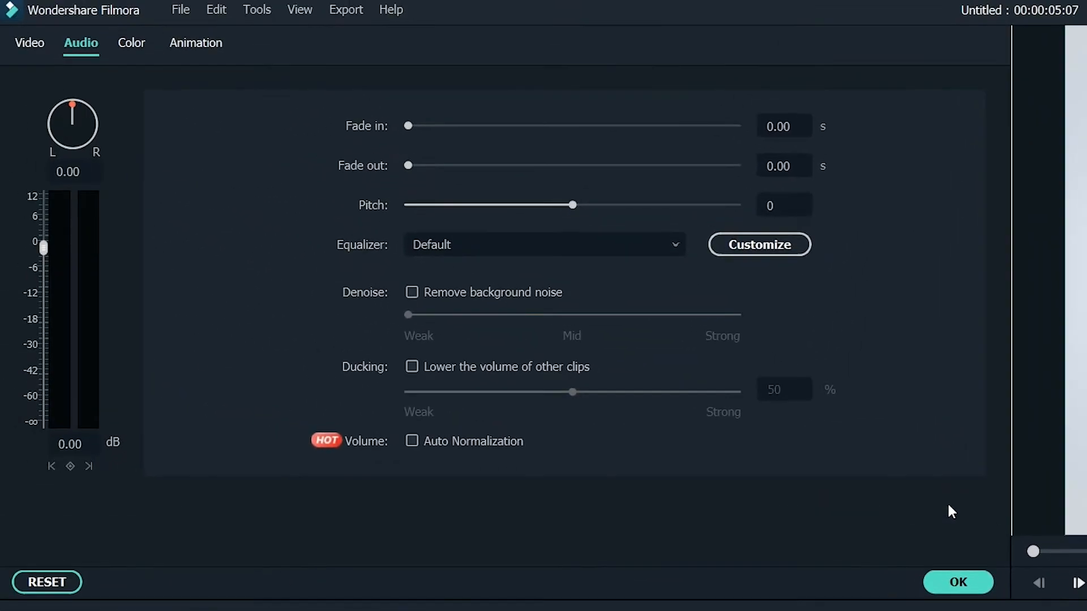
left_click(412, 292)
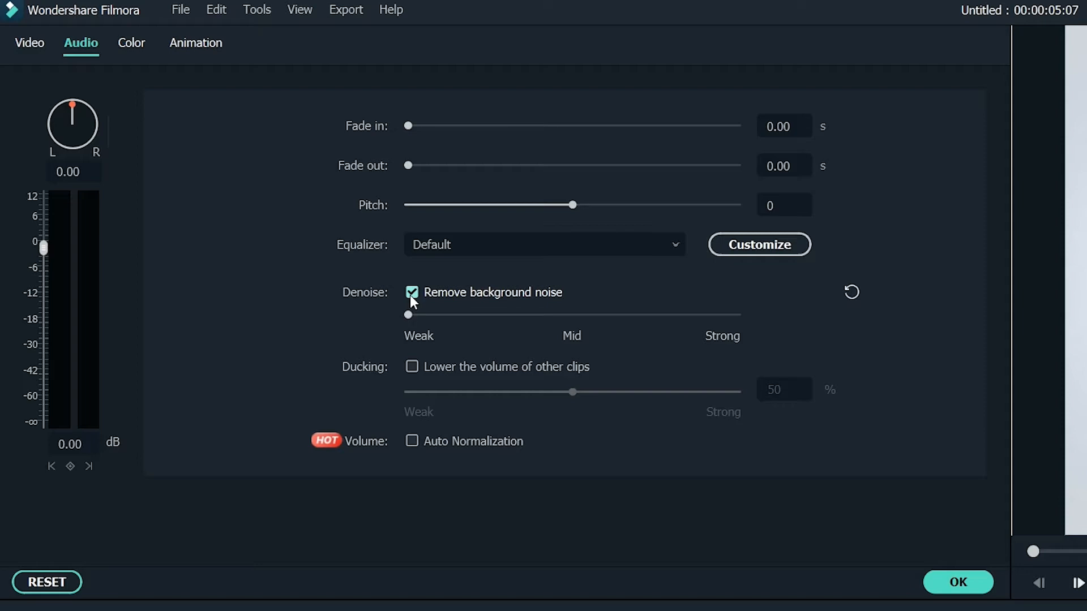
left_click_drag(408, 315, 572, 314)
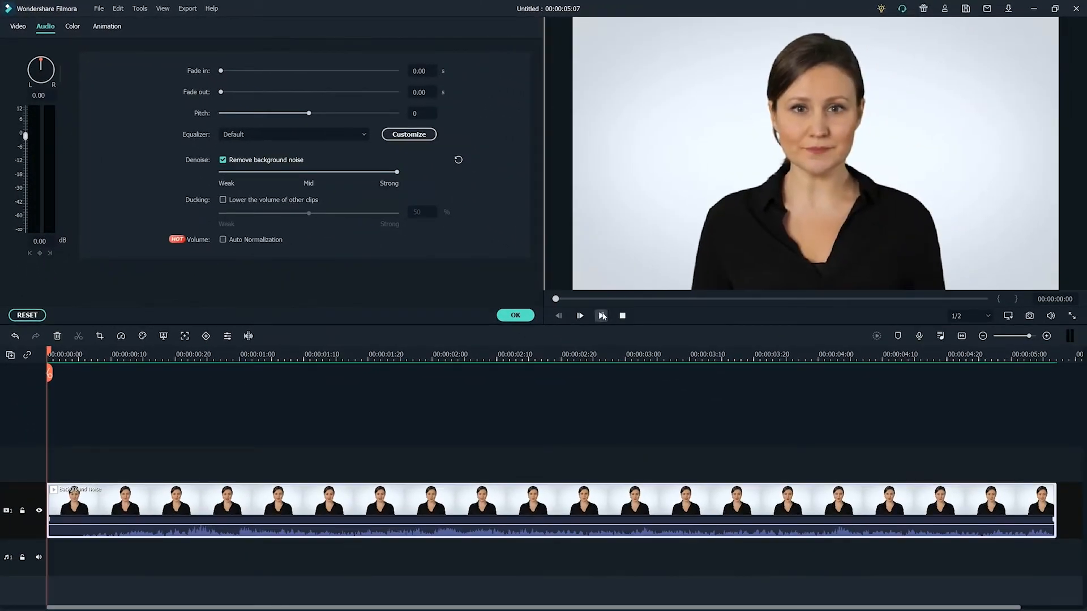
left_click(600, 315)
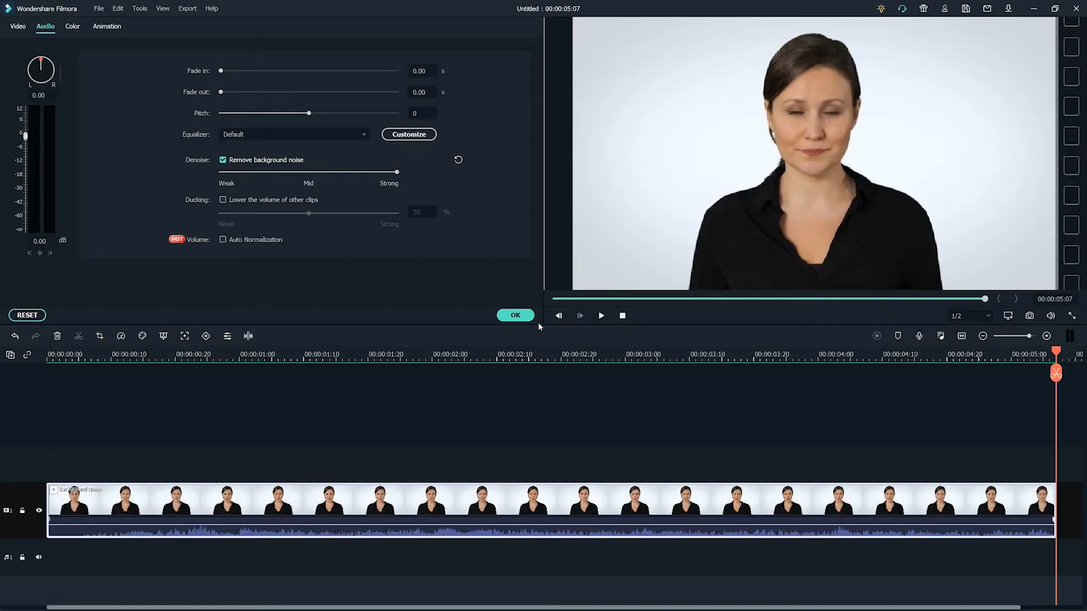
left_click(515, 315)
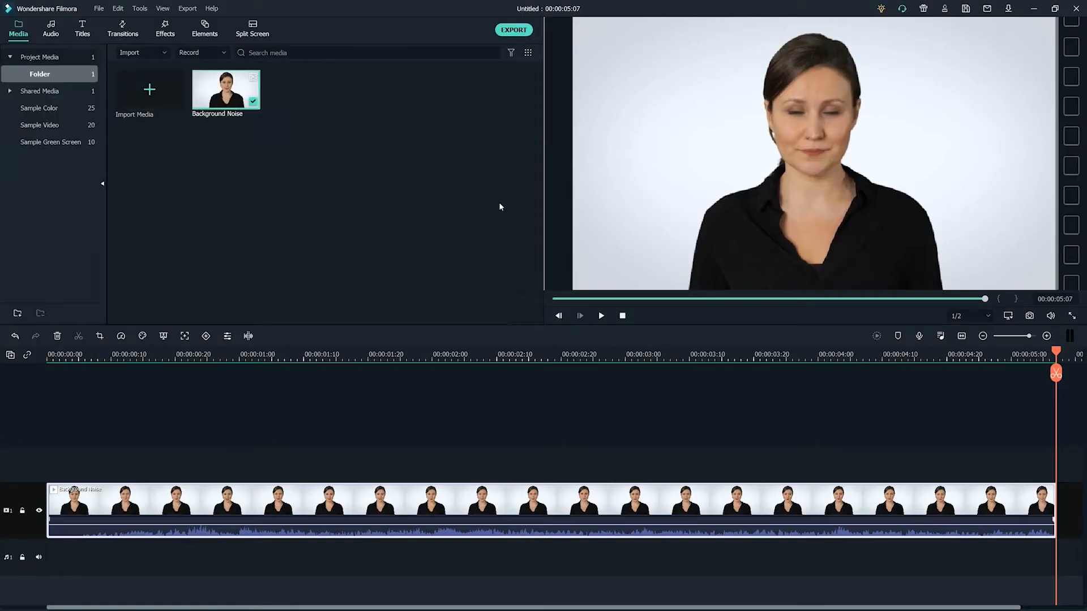
- Export the project as MP4 to the Captures folder
left_click(513, 30)
type("My")
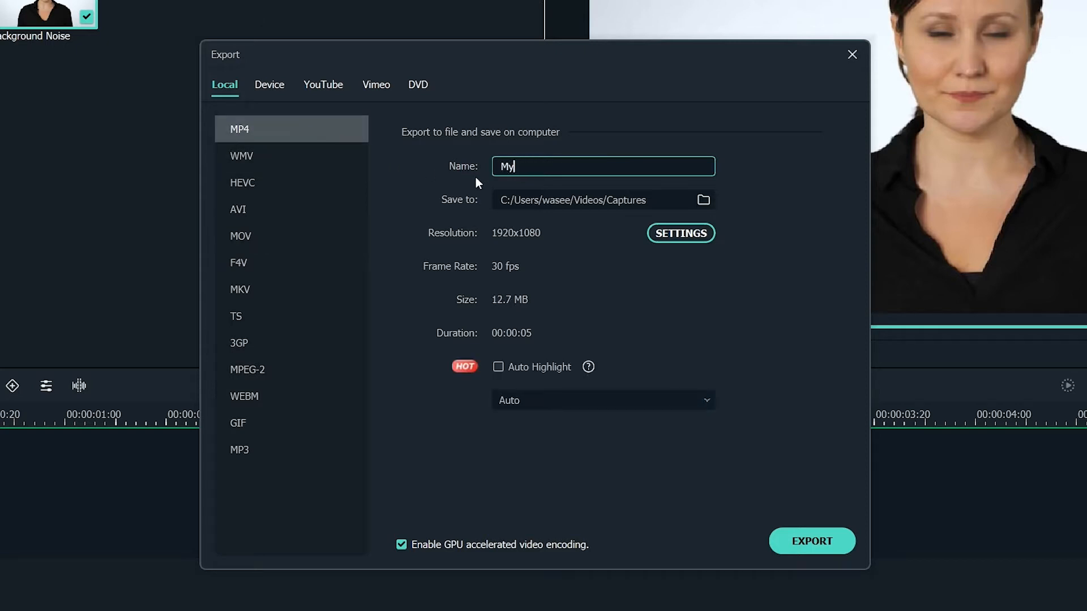
left_click(811, 540)
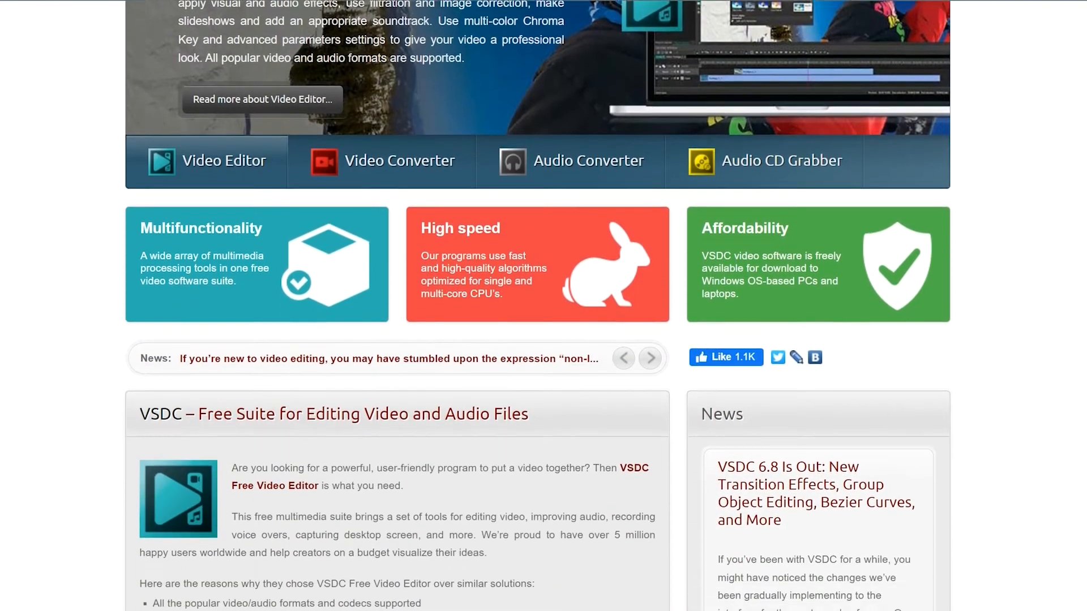
- Scroll the VSDC homepage through the Free Video Editor overview and Pro features
scroll("down", 3)
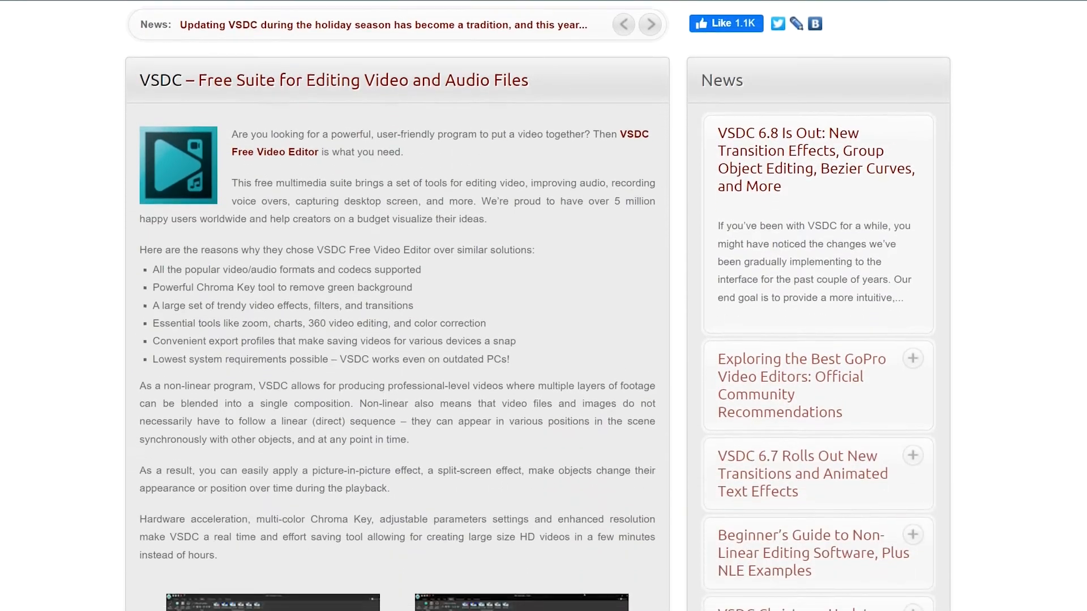
scroll("down", 3)
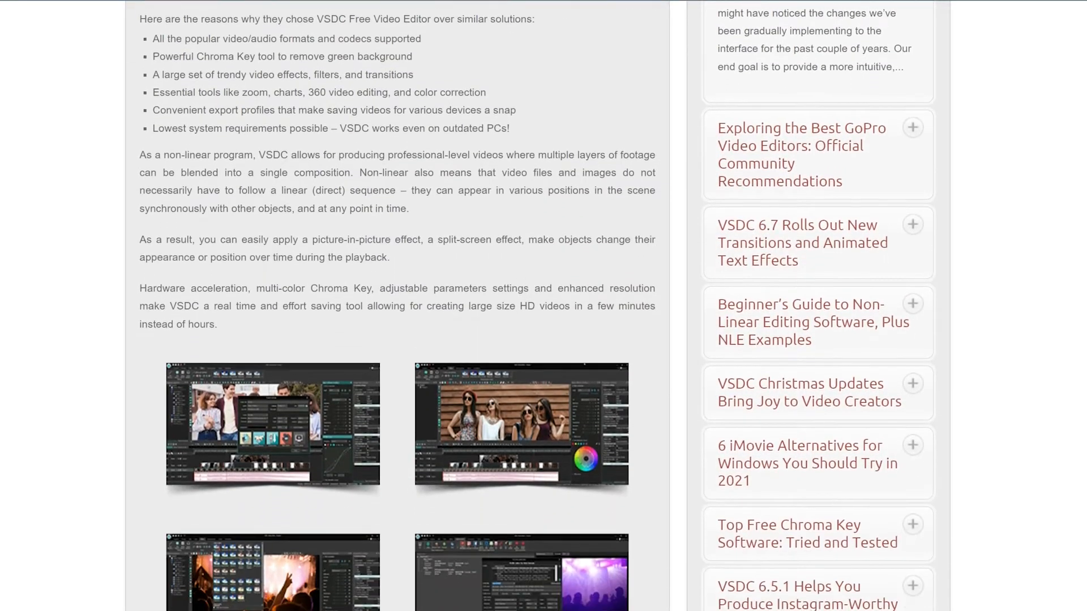
scroll("down", 3)
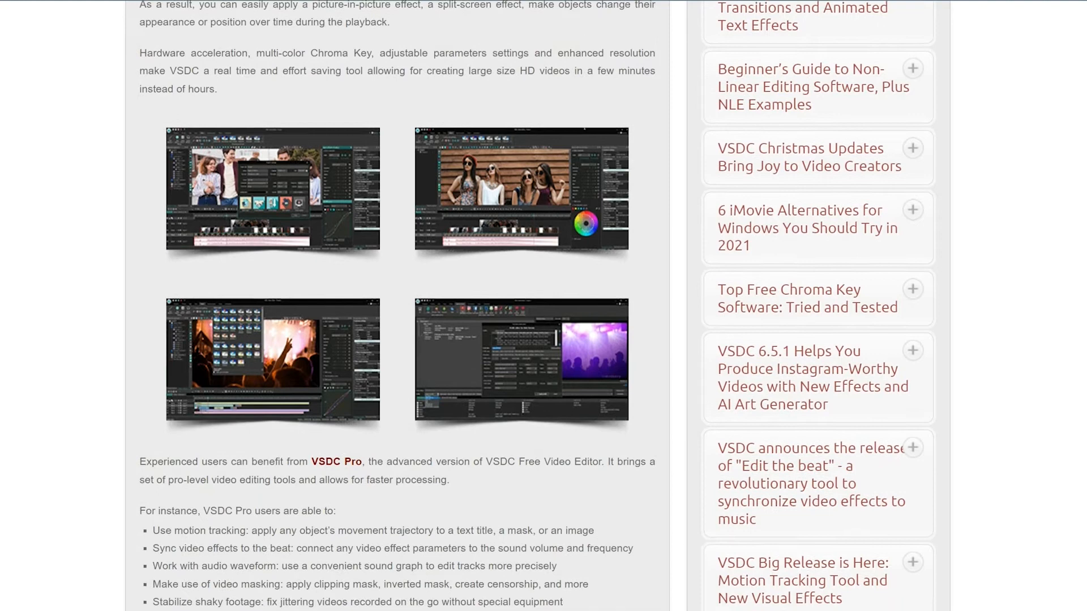
scroll("down", 3)
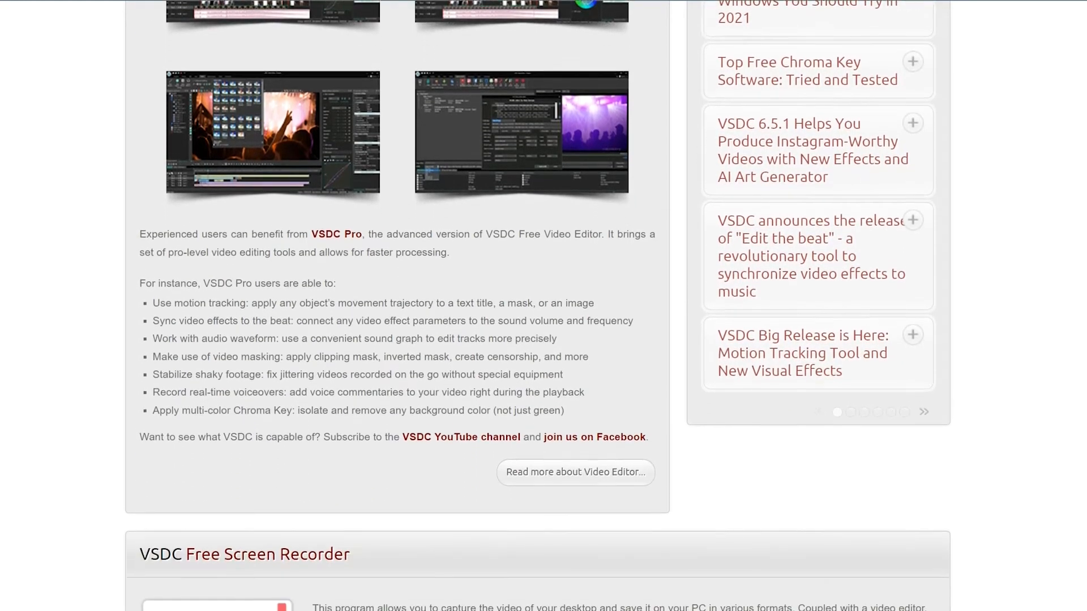
scroll("down", 3)
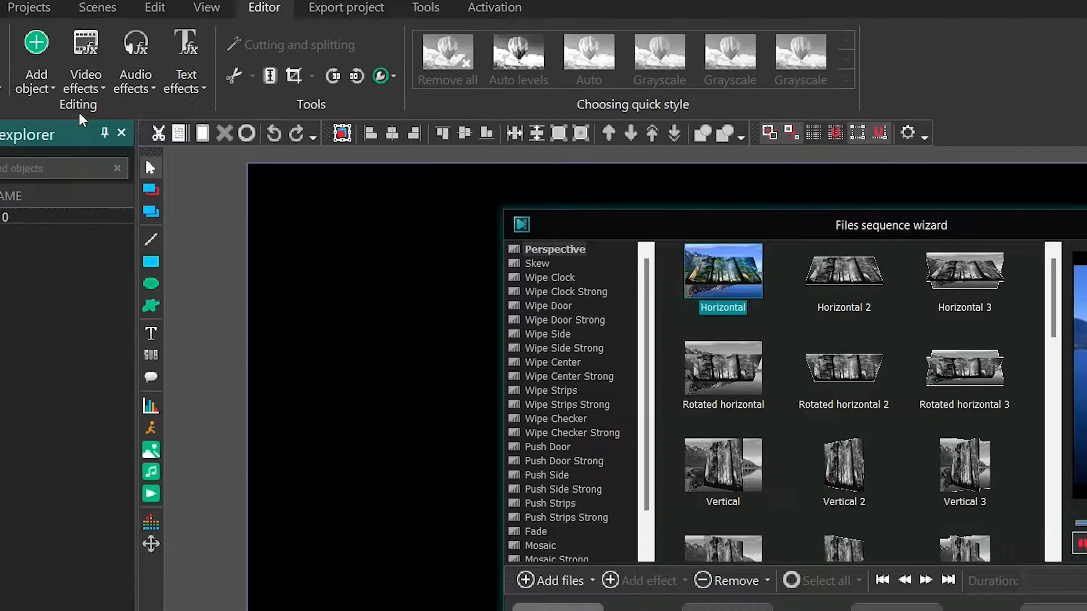
- Add My New Video from Videos > Captures to the VSDC project
left_click(559, 597)
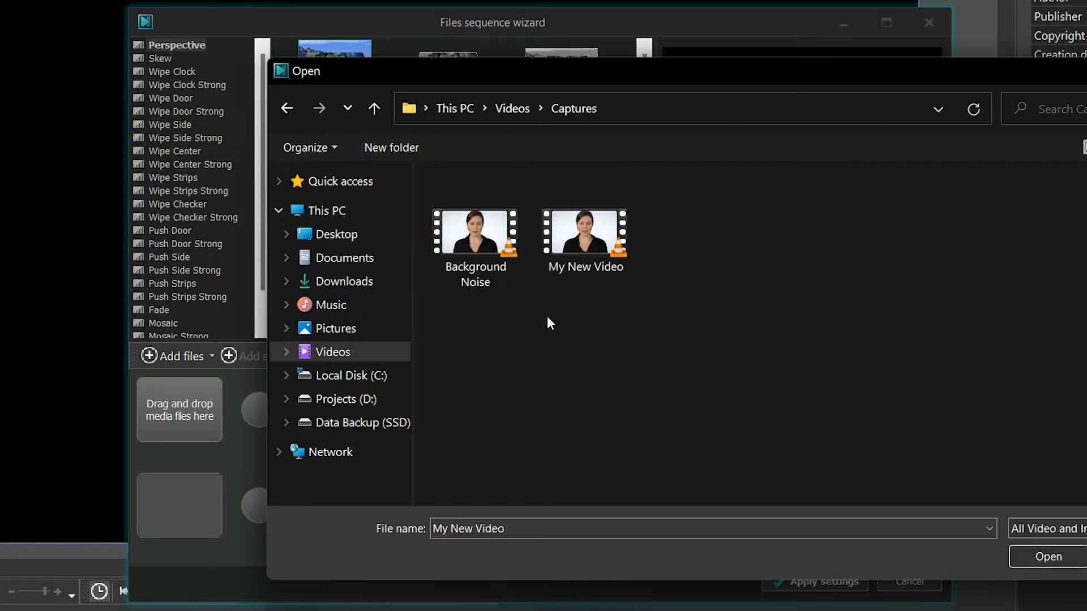
left_click(1049, 557)
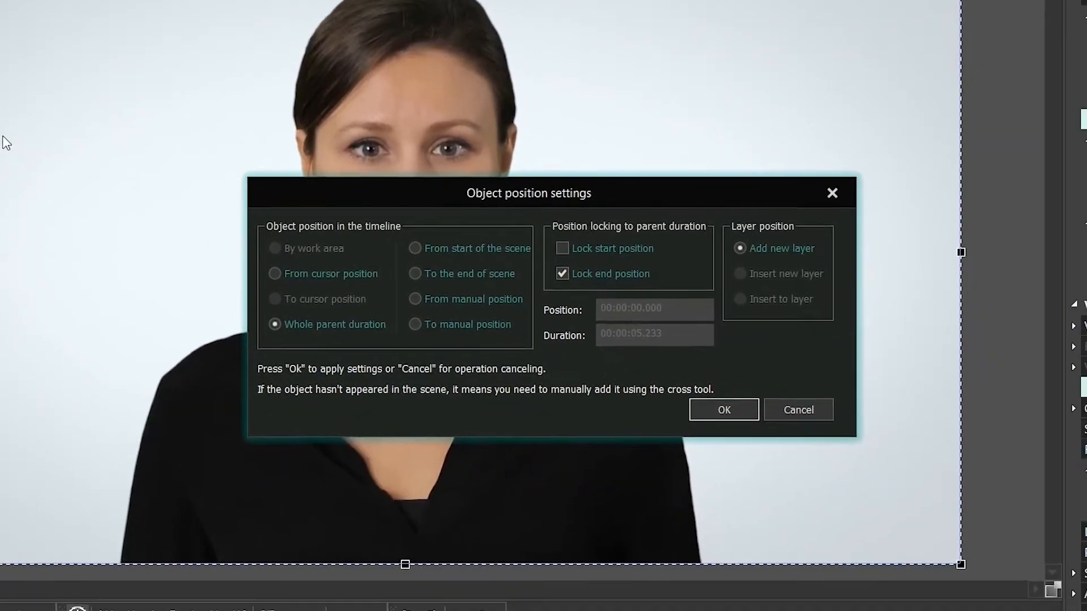
- Place the video across the whole scene and lower the audio gate threshold to 0.124
left_click(724, 410)
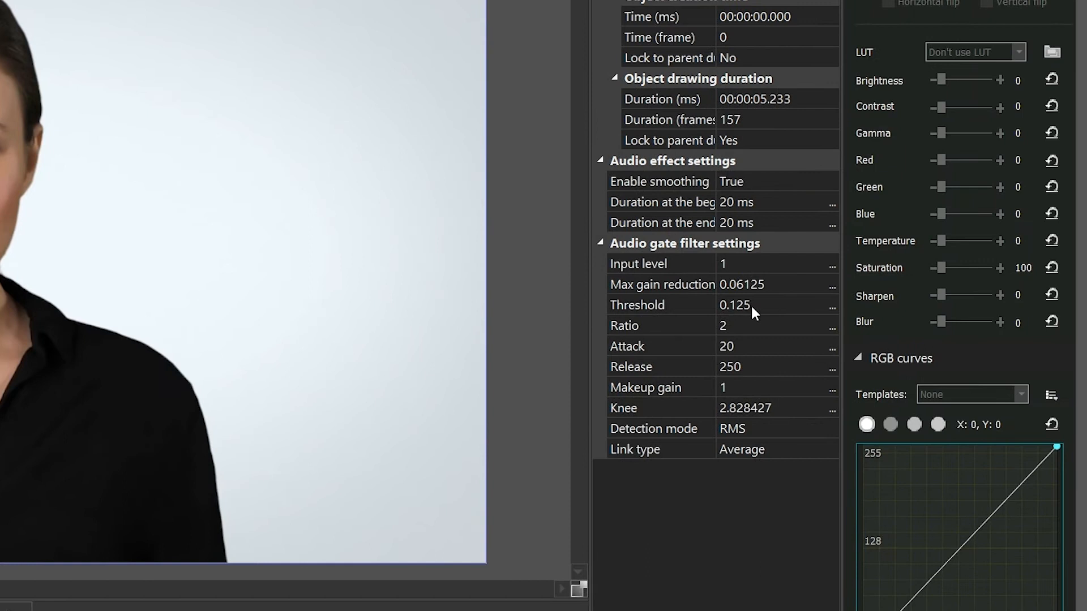
left_click(817, 311)
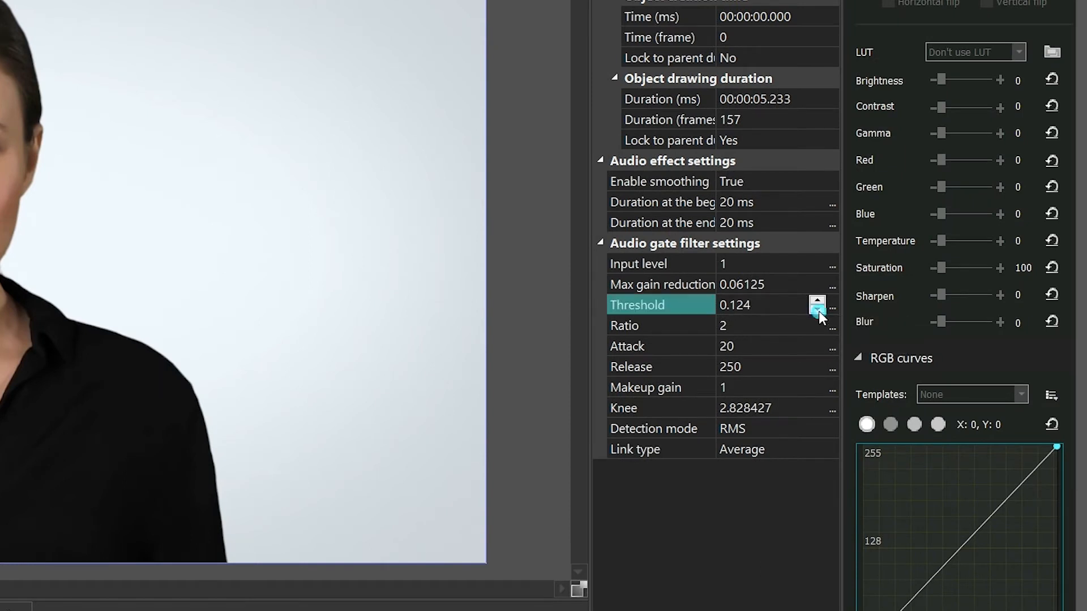
left_click(817, 310)
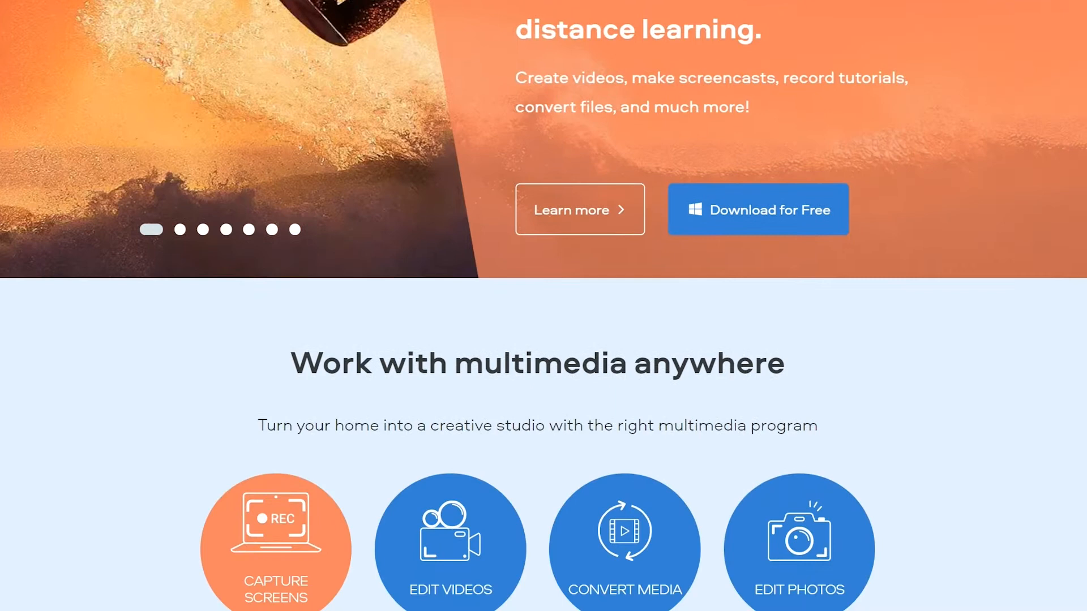
- Scroll the Movavi homepage and open the Video Suite 2022 product page
scroll("down", 3)
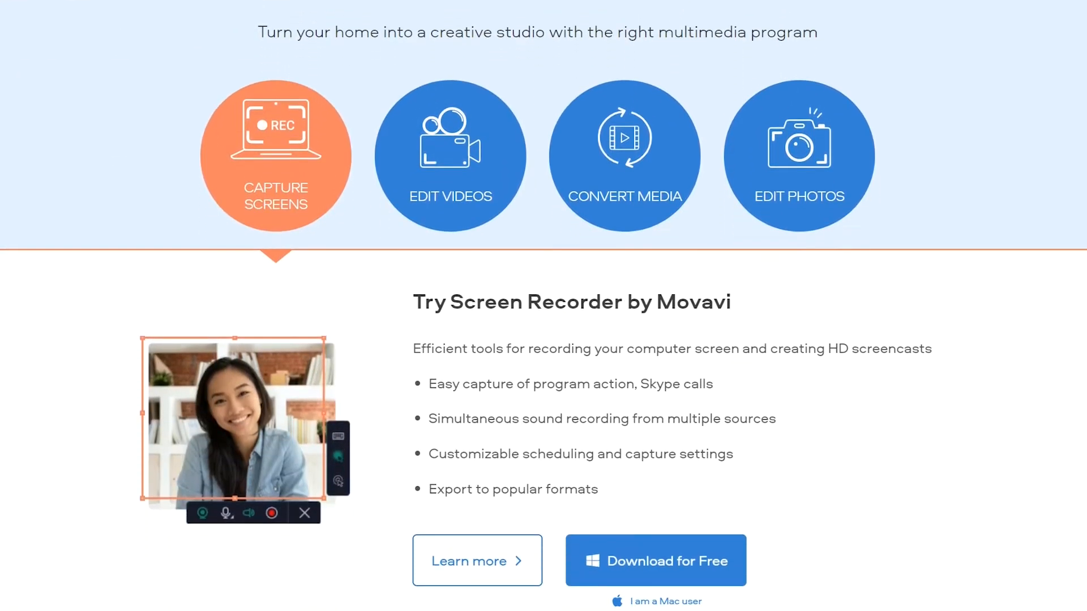
scroll("down", 3)
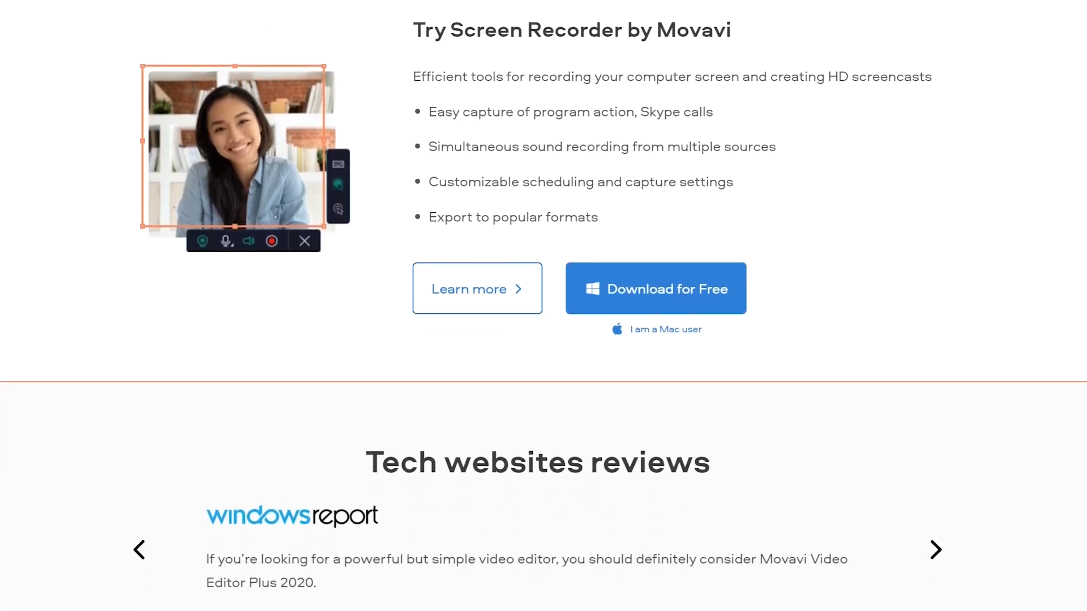
scroll("down", 3)
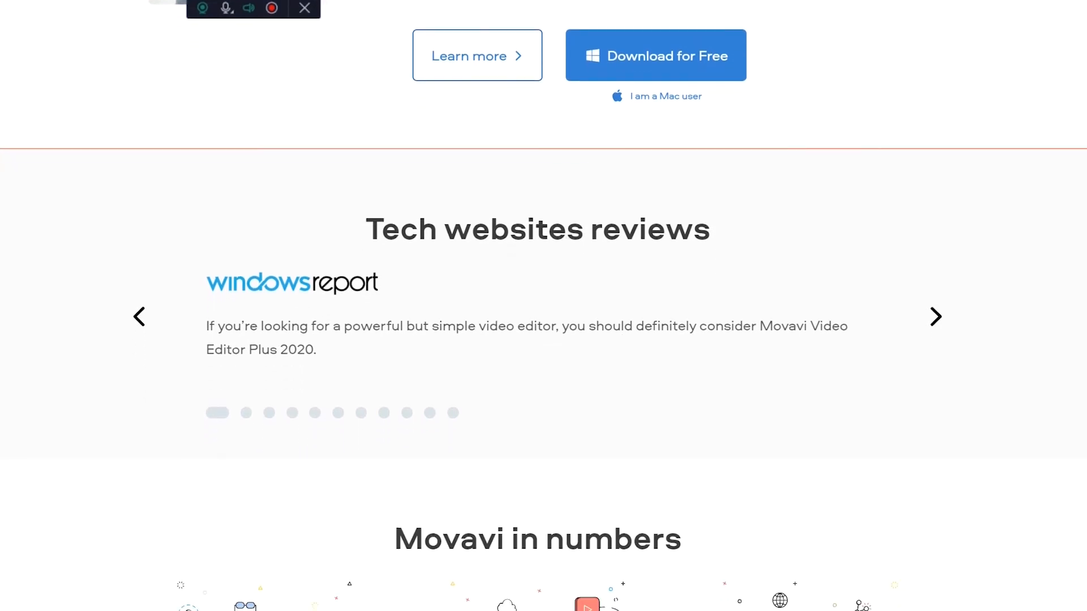
scroll("down", 3)
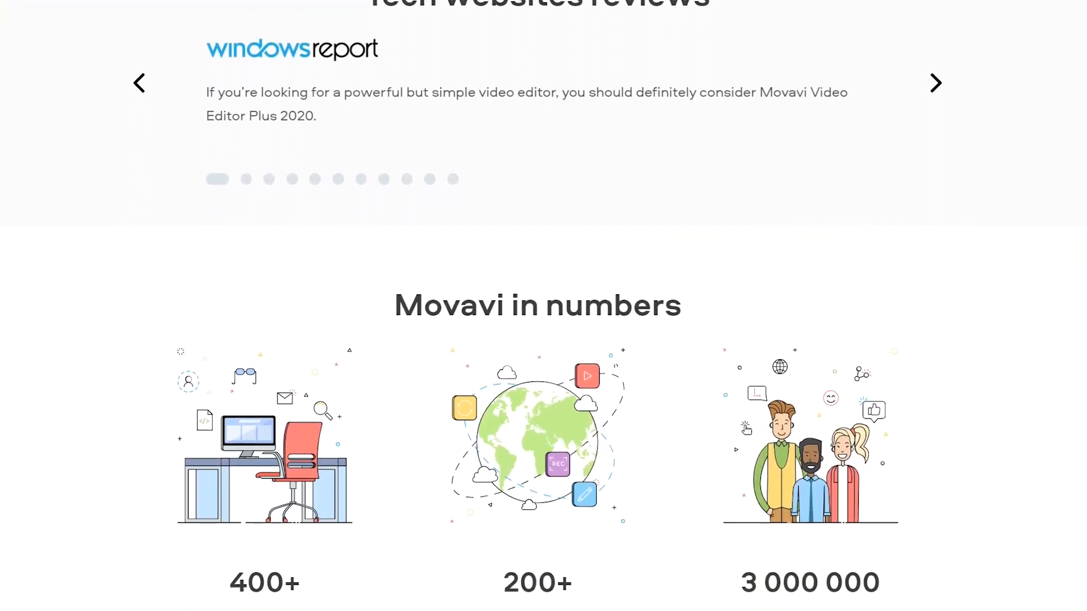
scroll("down", 3)
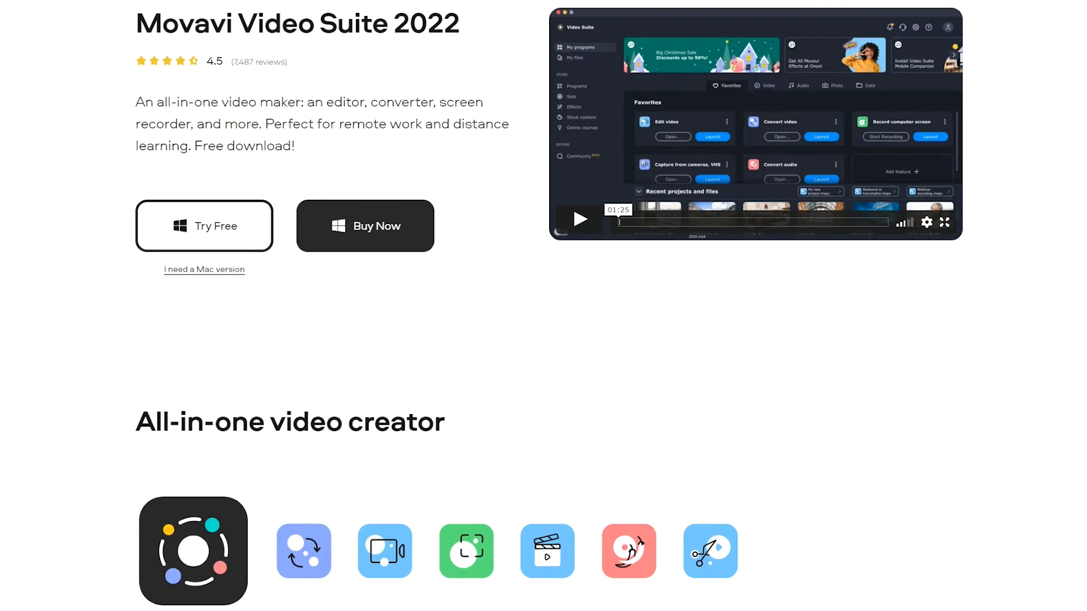
- Get the free Movavi Video Suite trial, opening the editor with Background Noise.mp4
left_click(204, 225)
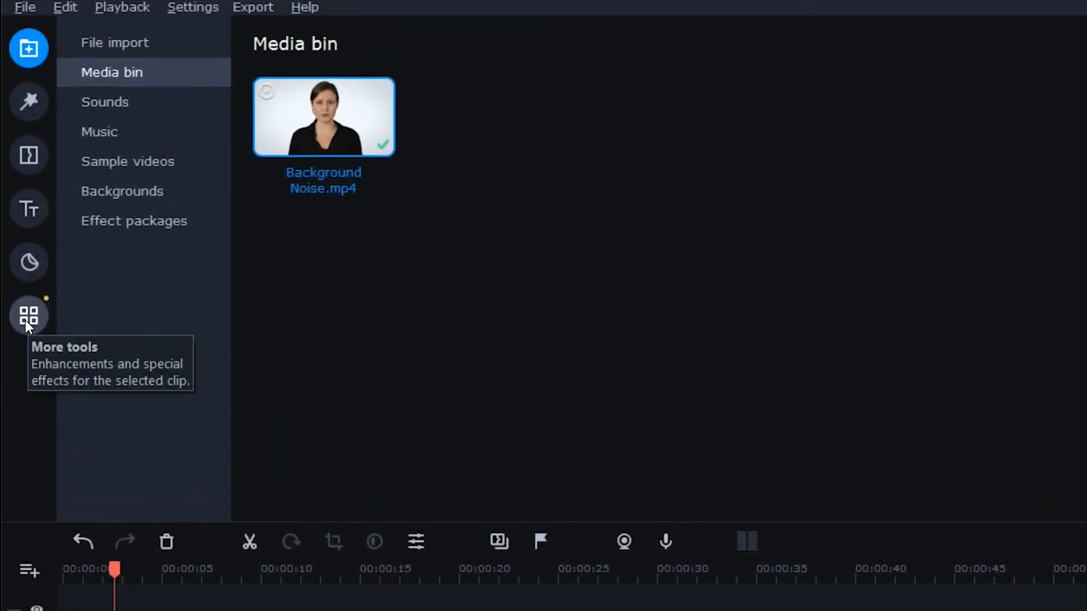
- Open Audio editing > Noise removal and drag the Noise suppression slider
left_click(29, 315)
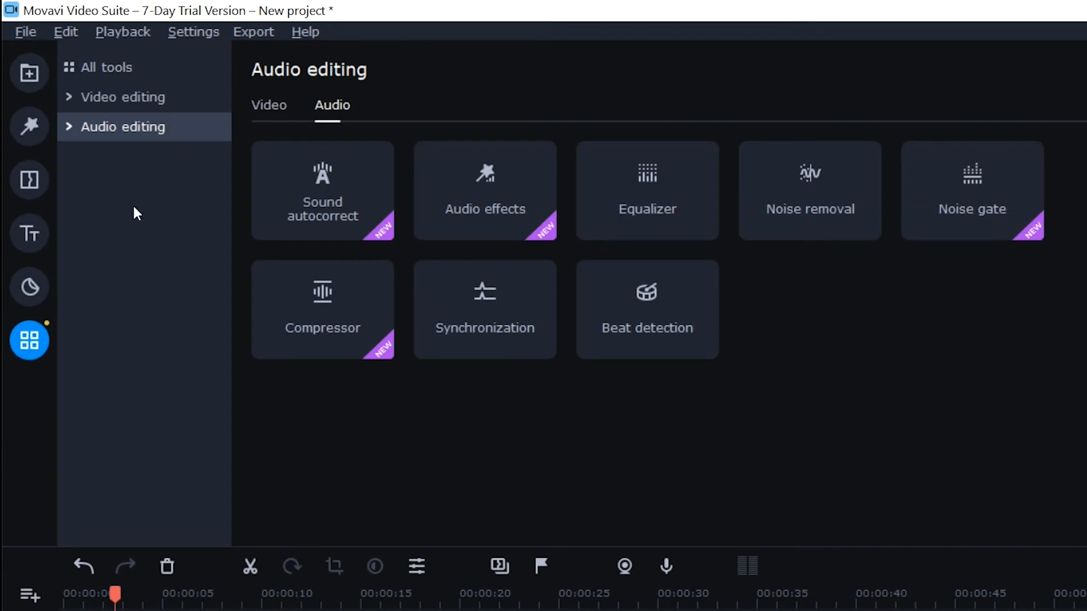
mouse_move(177, 132)
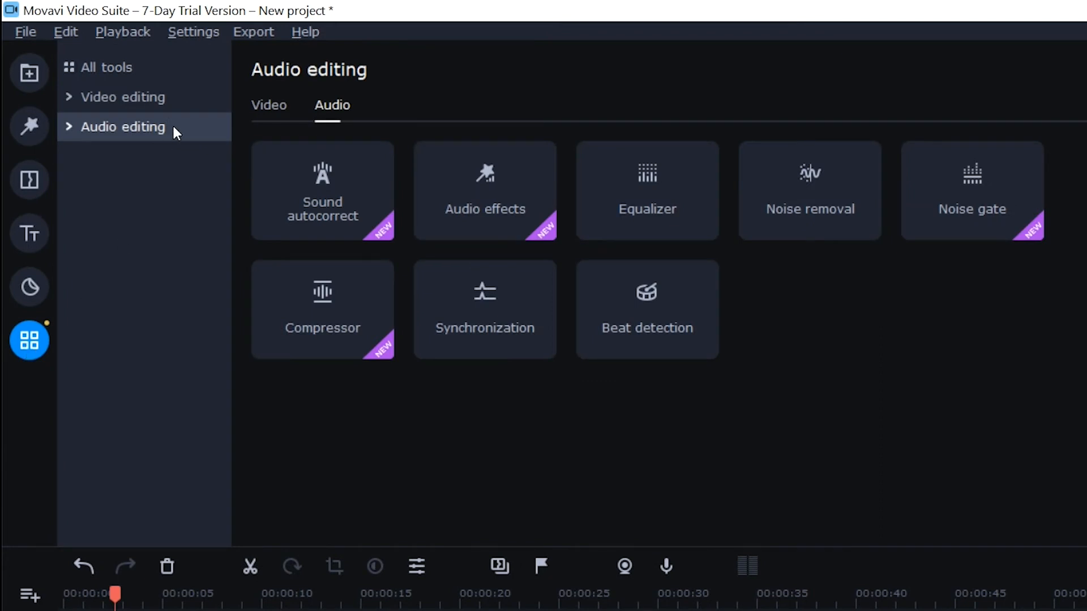
left_click(810, 190)
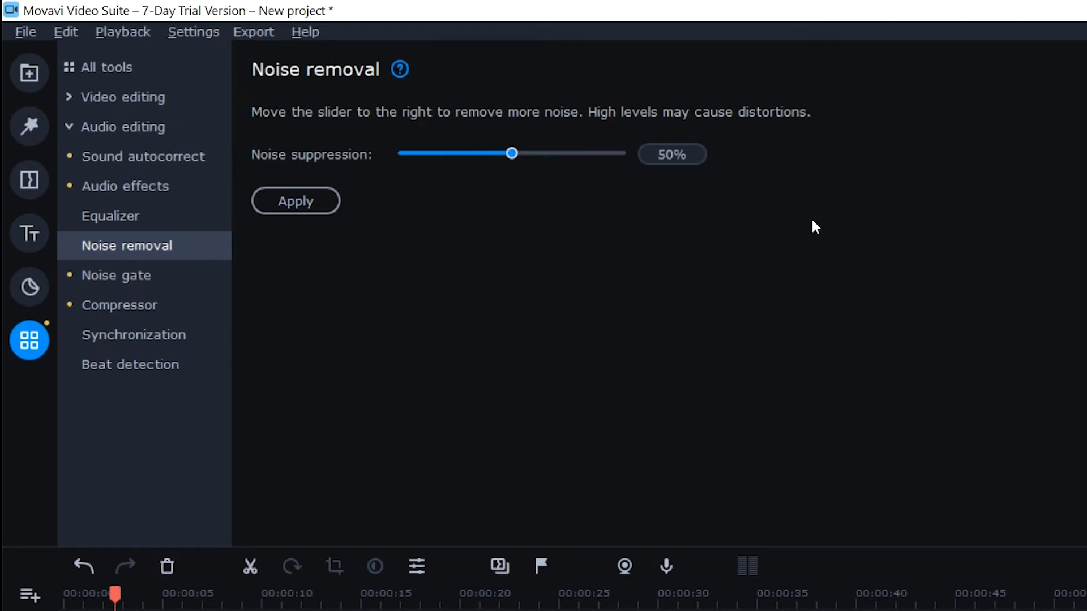
mouse_move(517, 164)
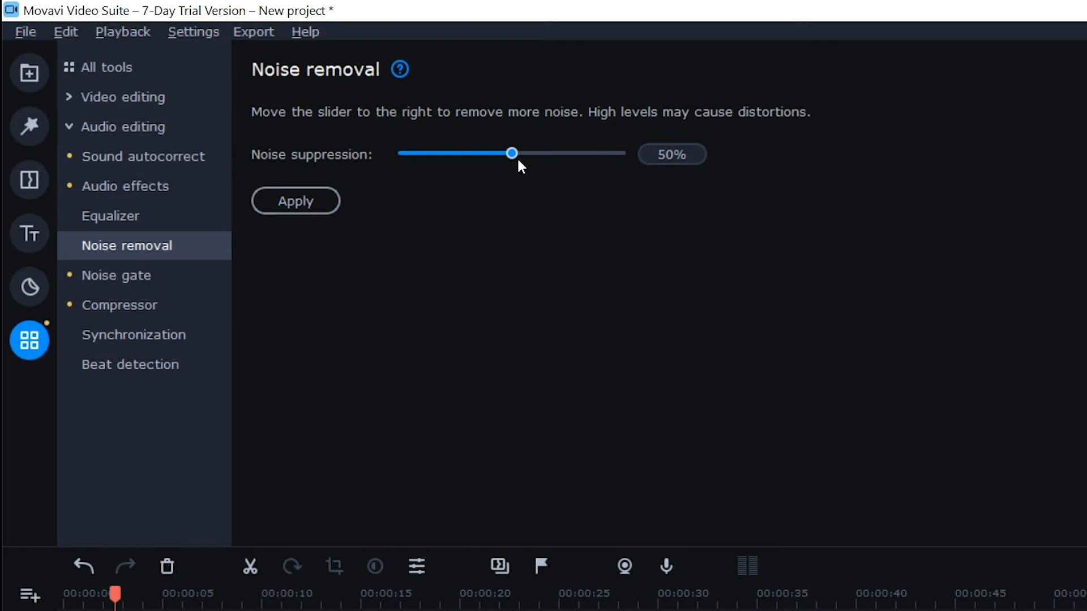
left_click_drag(511, 153, 485, 152)
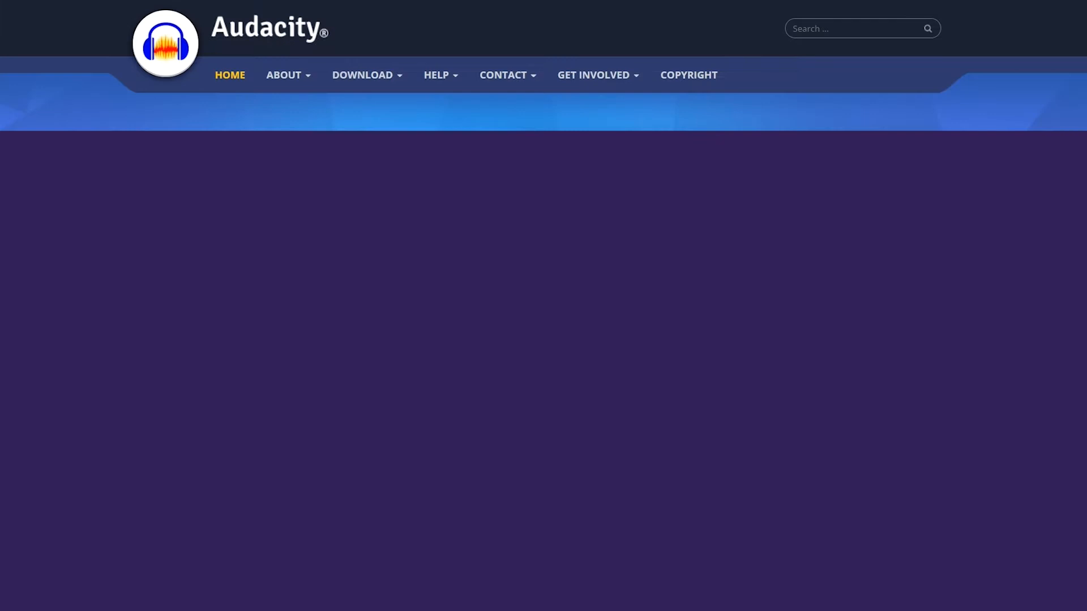
- Scroll down the Audacity homepage past the posts to the 'A load of features' section
scroll("down", 3)
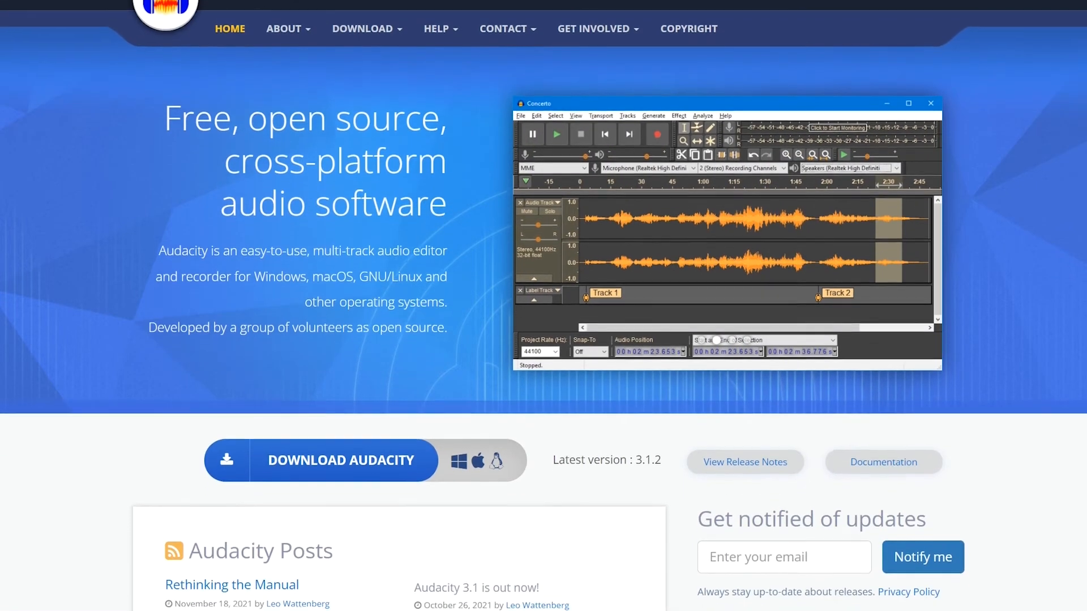
scroll("down", 3)
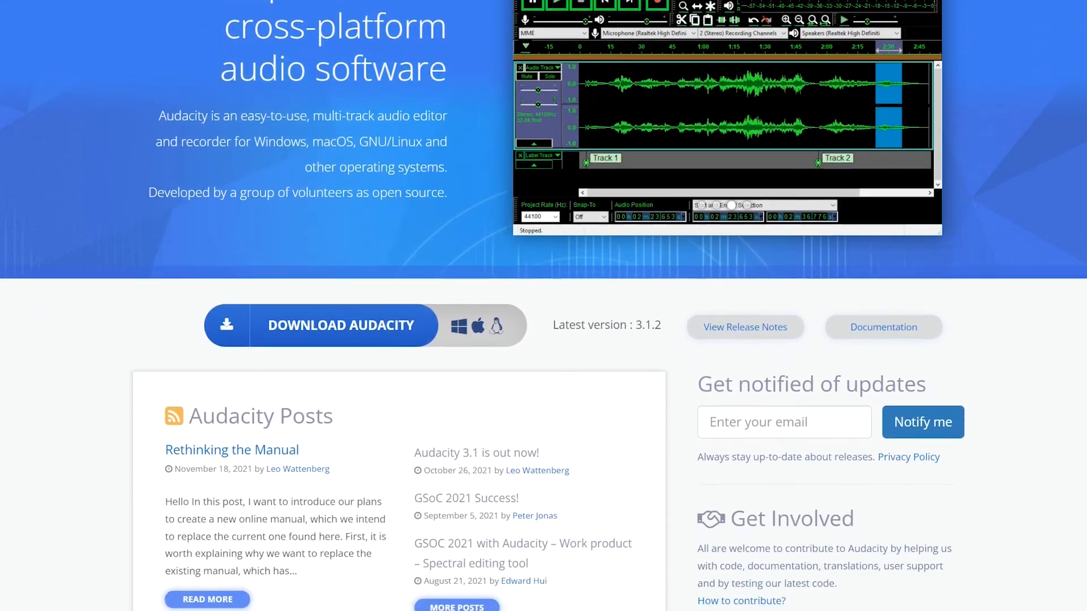
scroll("down", 3)
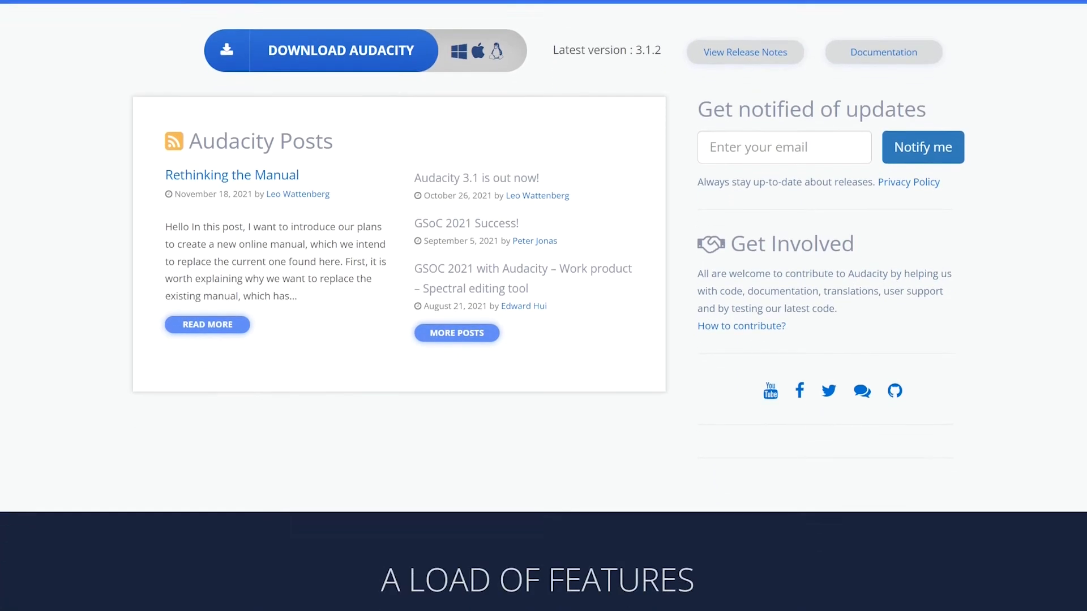
scroll("down", 3)
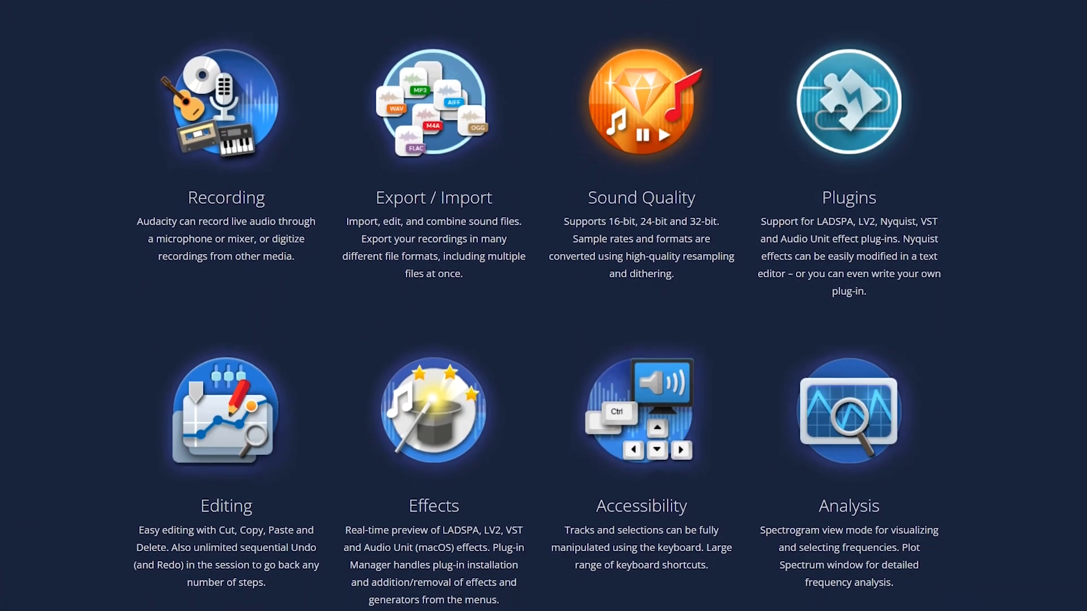
scroll("down", 3)
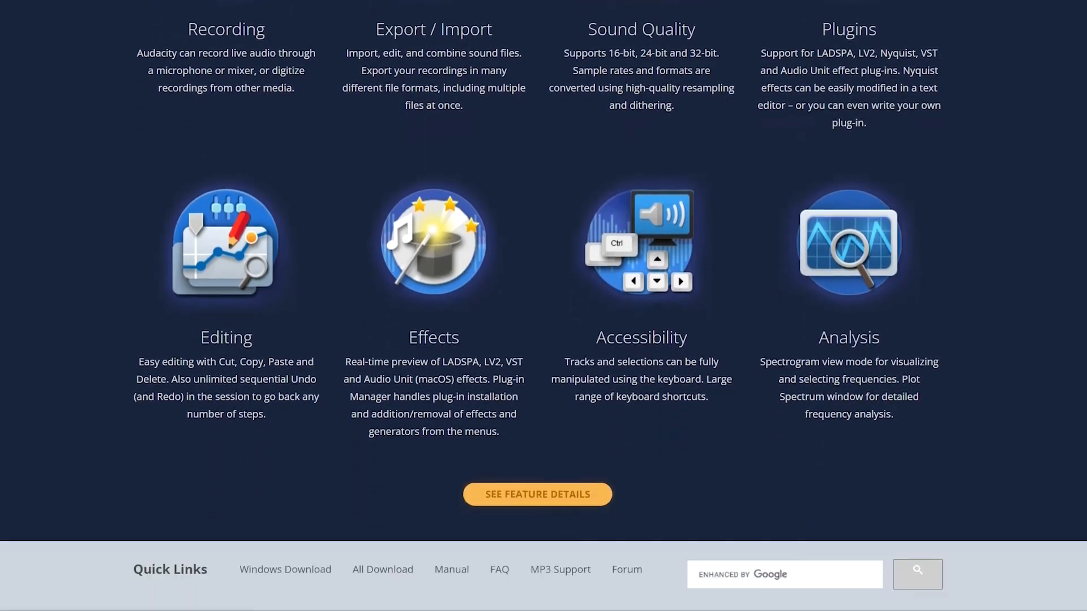
scroll("up", 3)
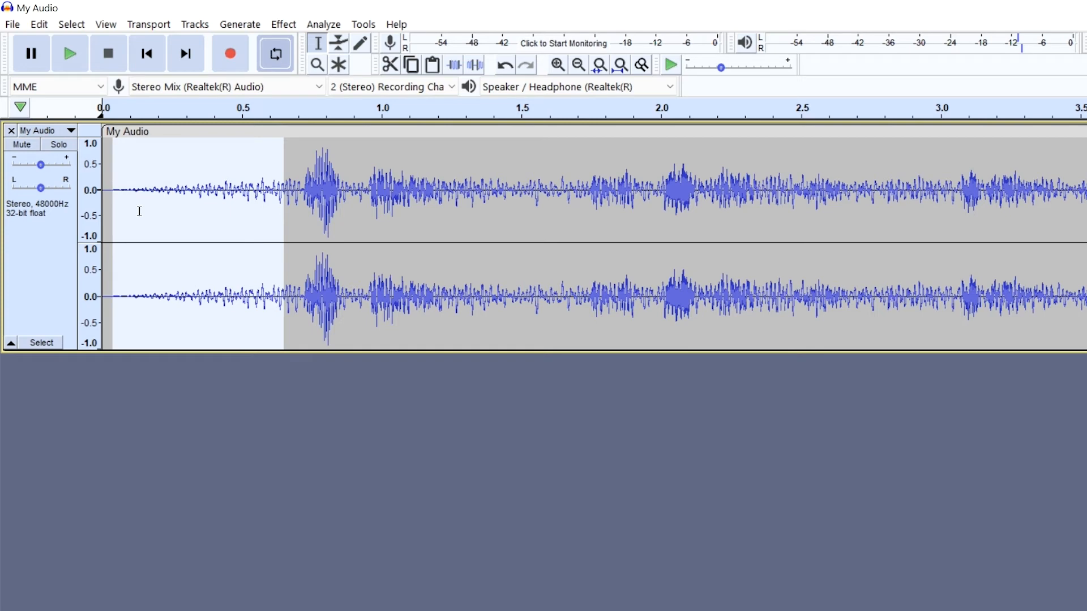
- Take a noise profile from the quiet intro using Effect > Noise Reduction's Get Noise Profile
left_click(283, 24)
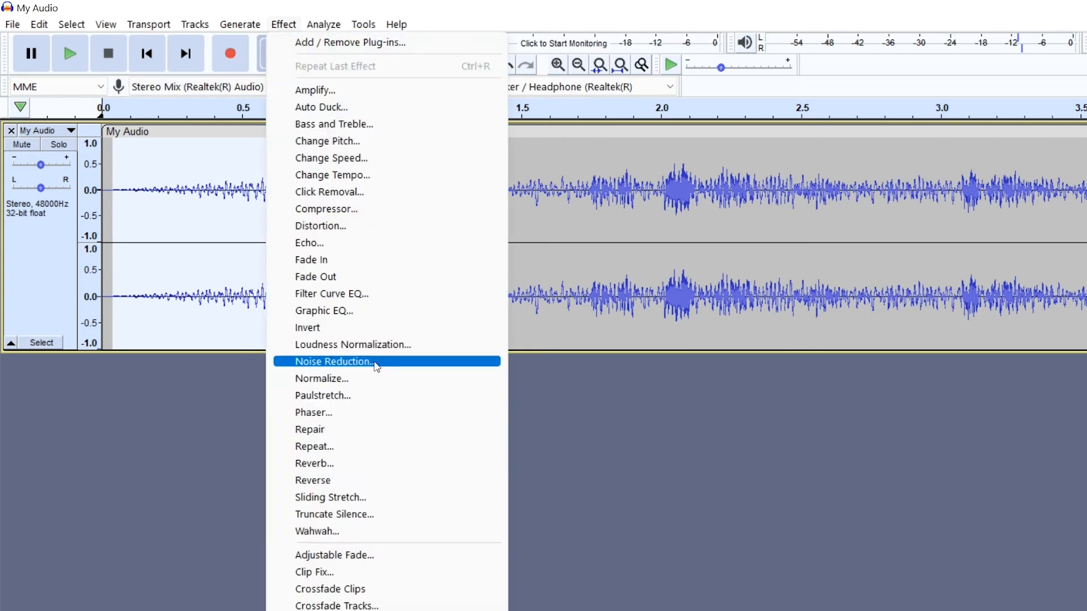
left_click(332, 362)
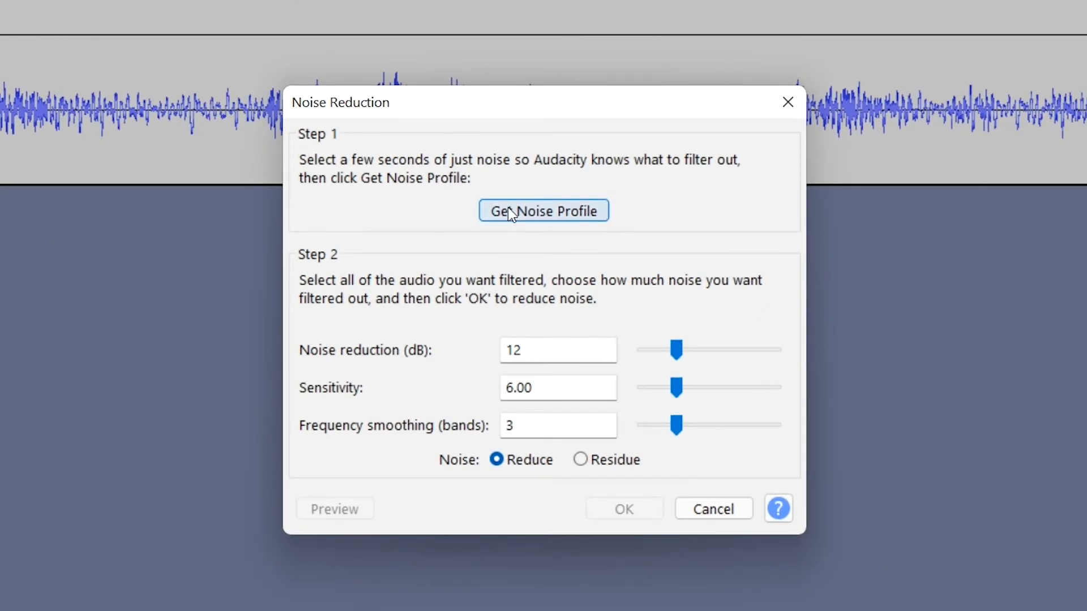
left_click(543, 212)
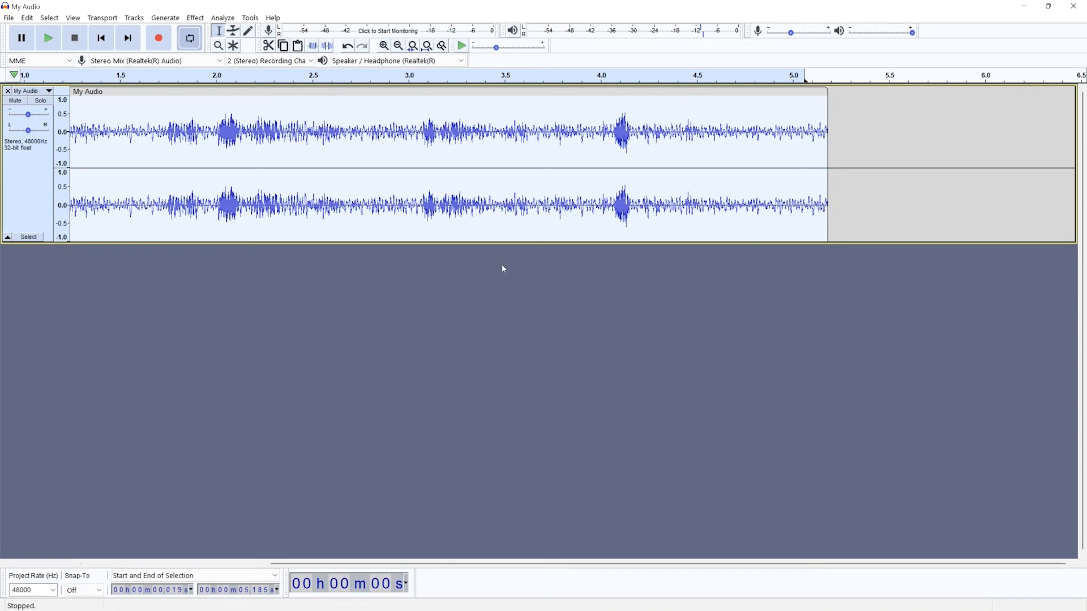
- Apply Noise Reduction at 10 dB and 7.50 sensitivity, then preview and stop playback
left_click(195, 18)
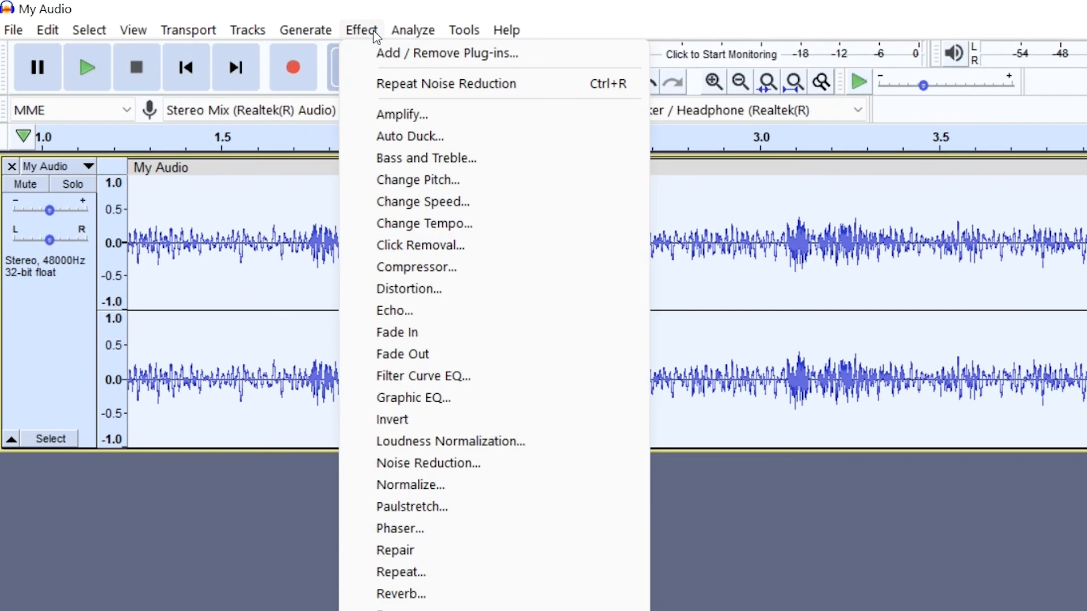
left_click(428, 463)
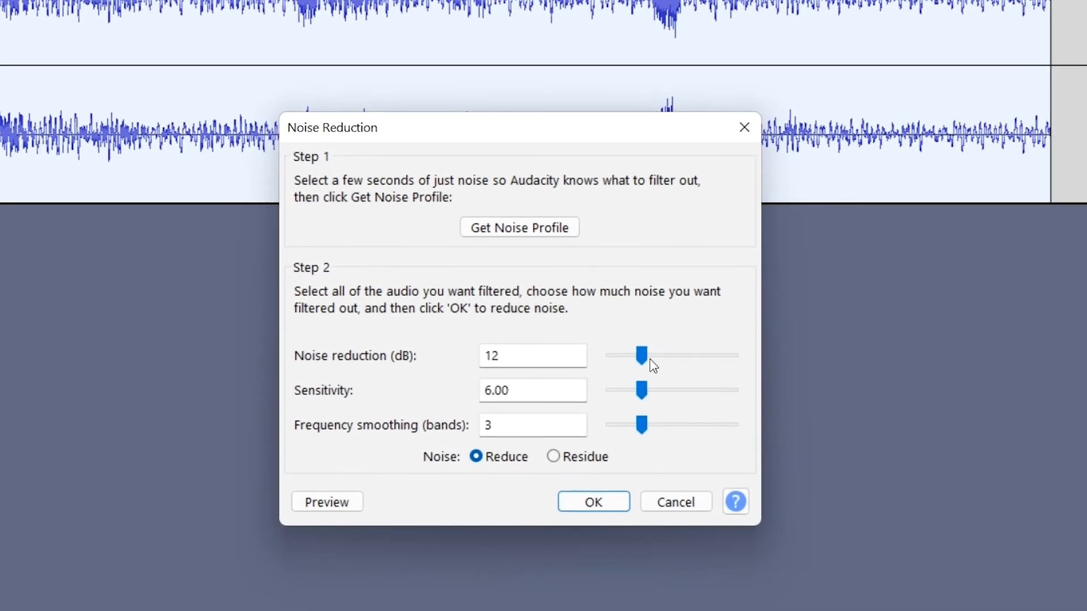
left_click_drag(641, 355, 638, 355)
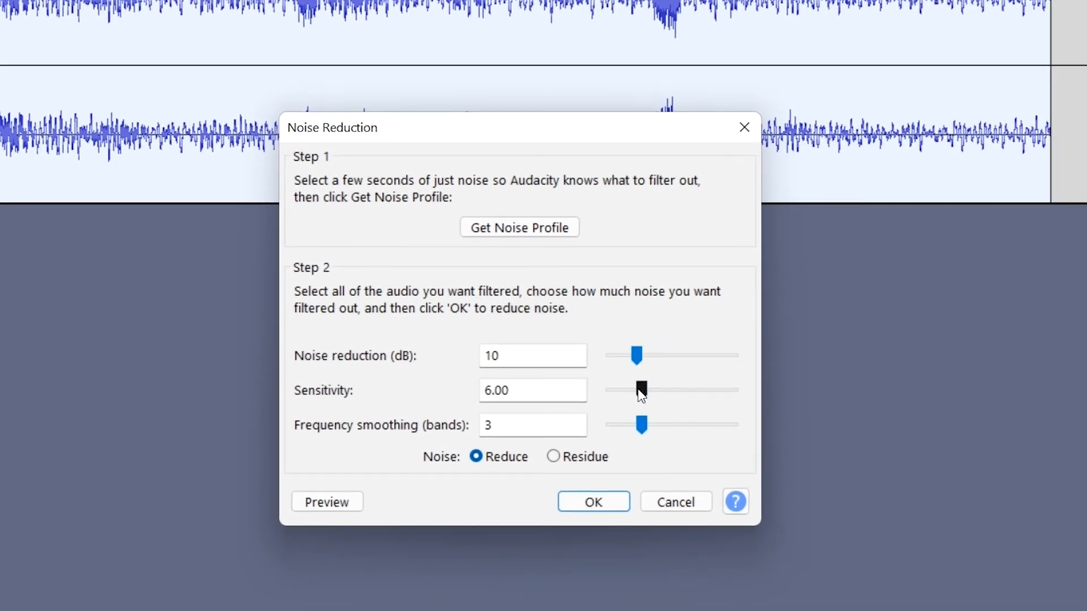
left_click_drag(640, 389, 649, 390)
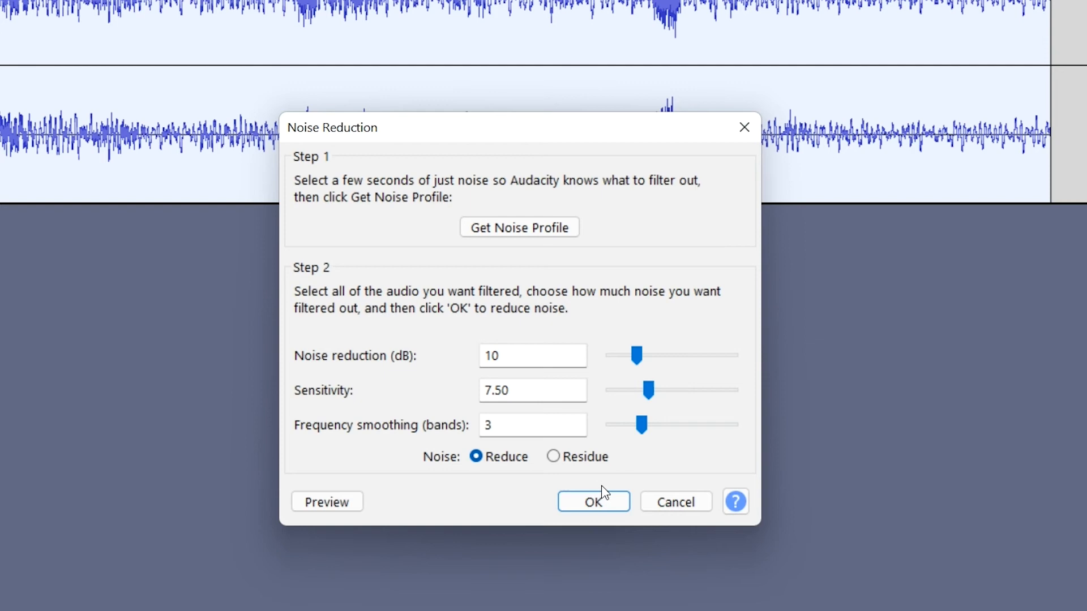
left_click(593, 501)
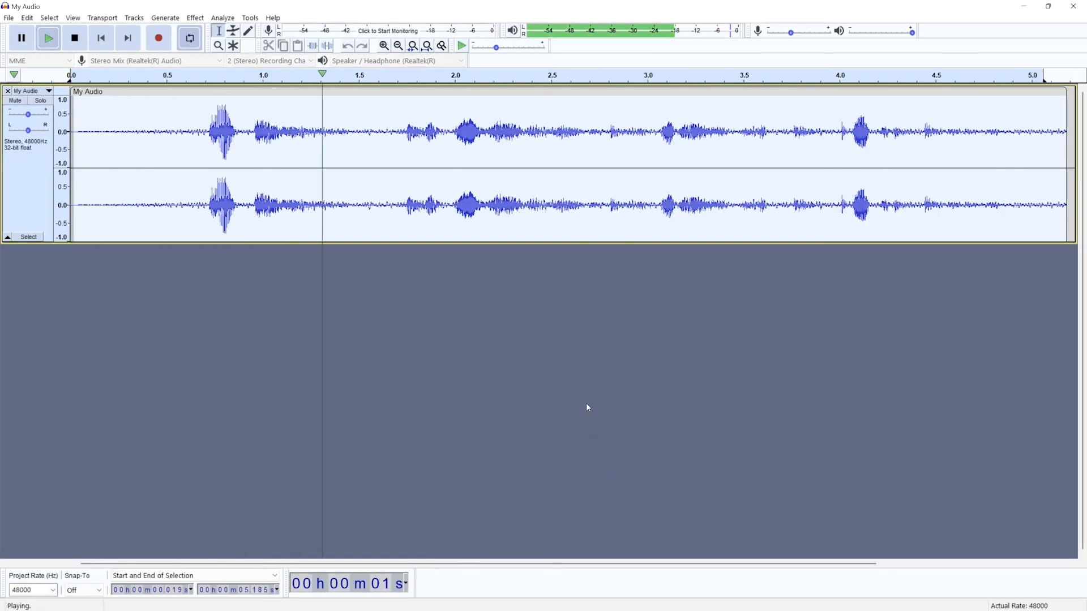
left_click(77, 38)
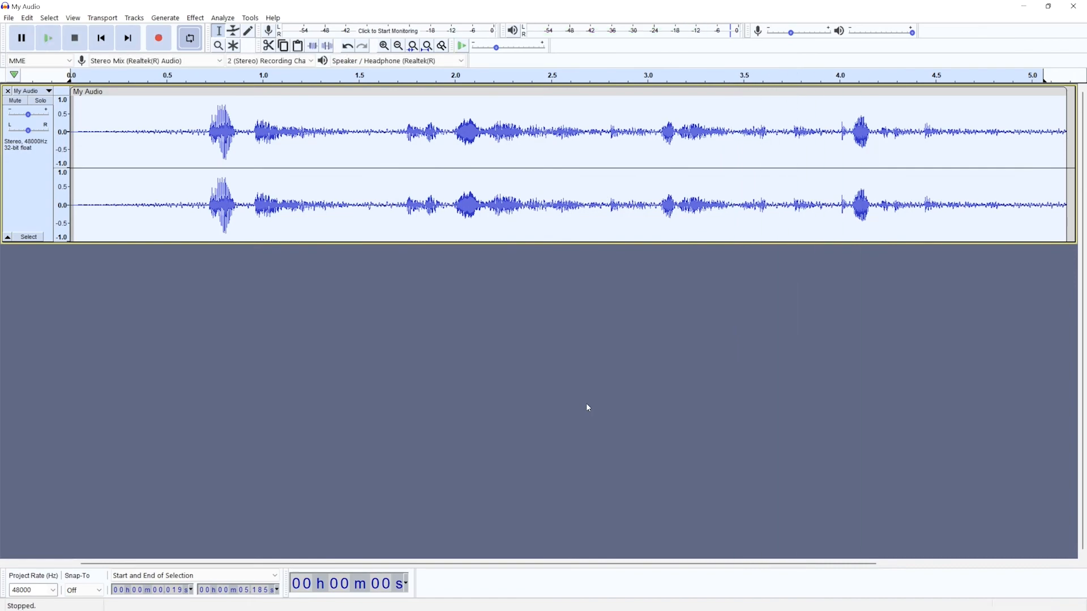